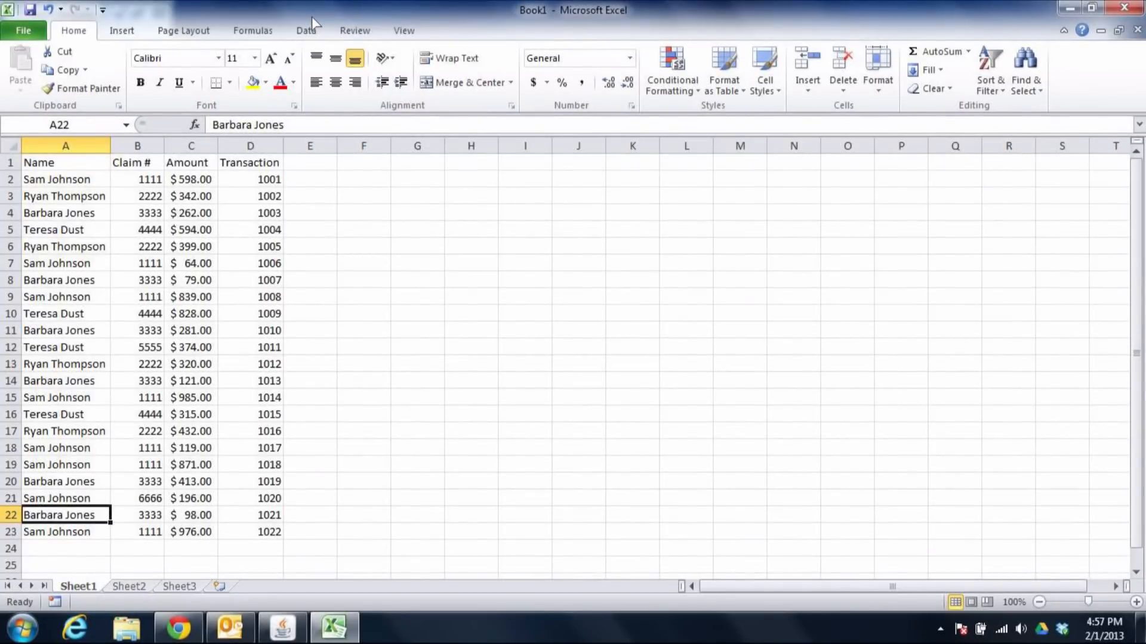
- Copy the Name and Claim # data from A1:B23 and choose I1 as the destination
left_click(65, 162)
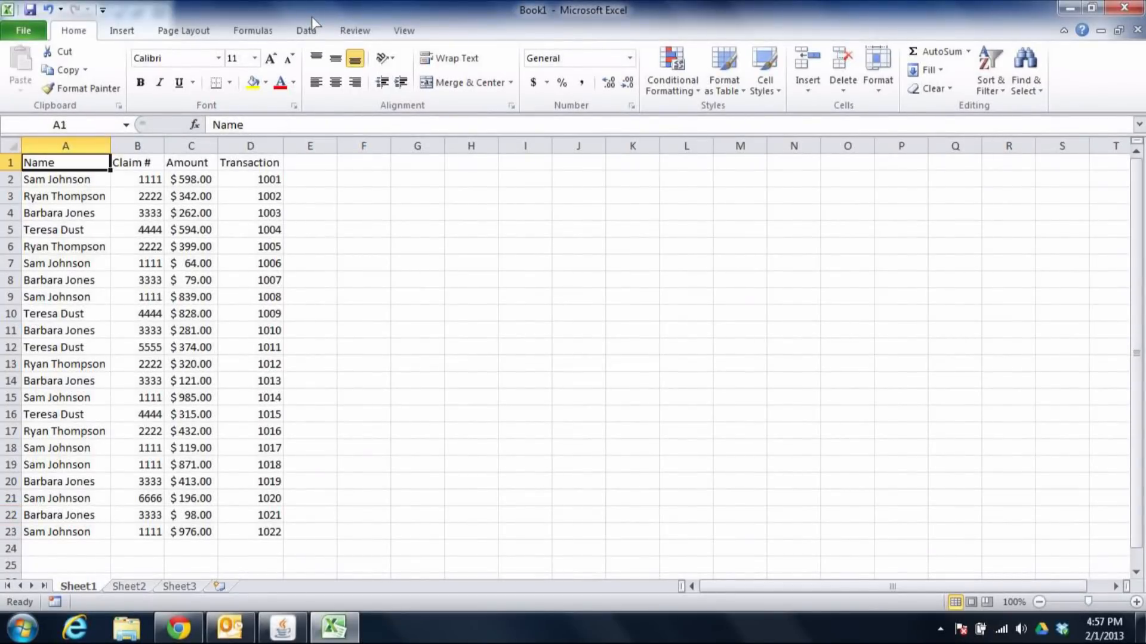
left_click_drag(65, 163, 137, 162)
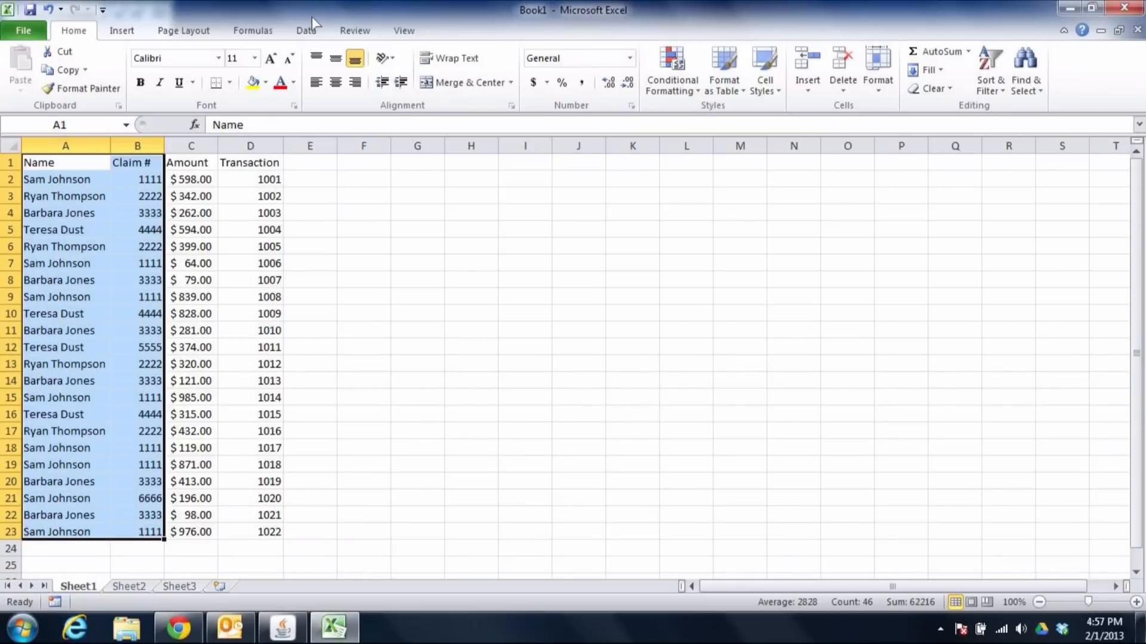
key("ctrl+c")
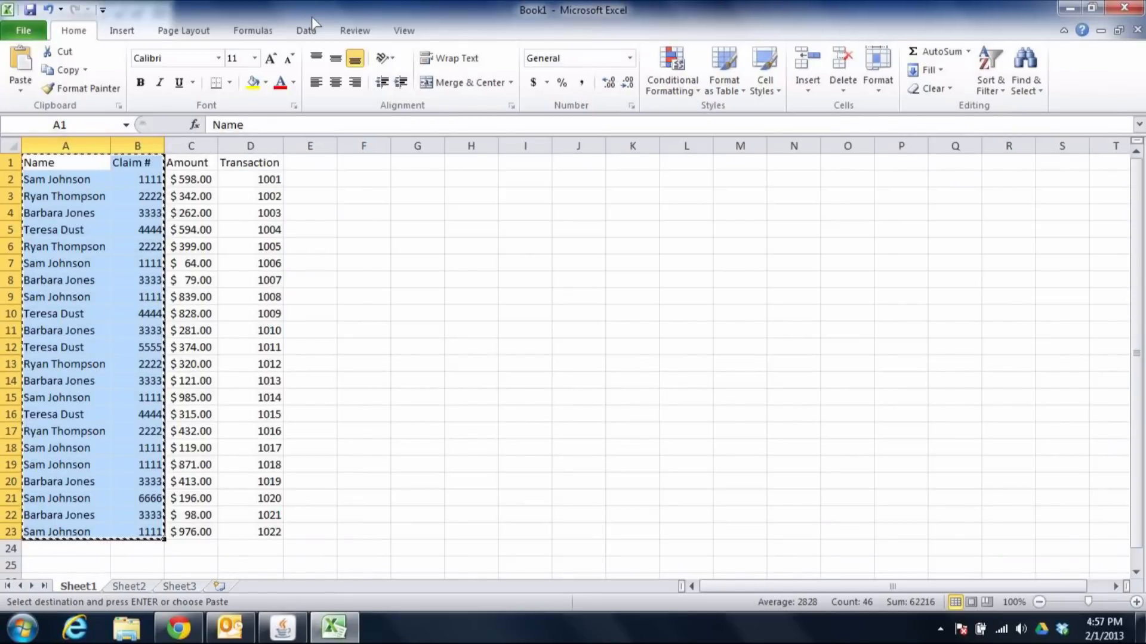
left_click(524, 161)
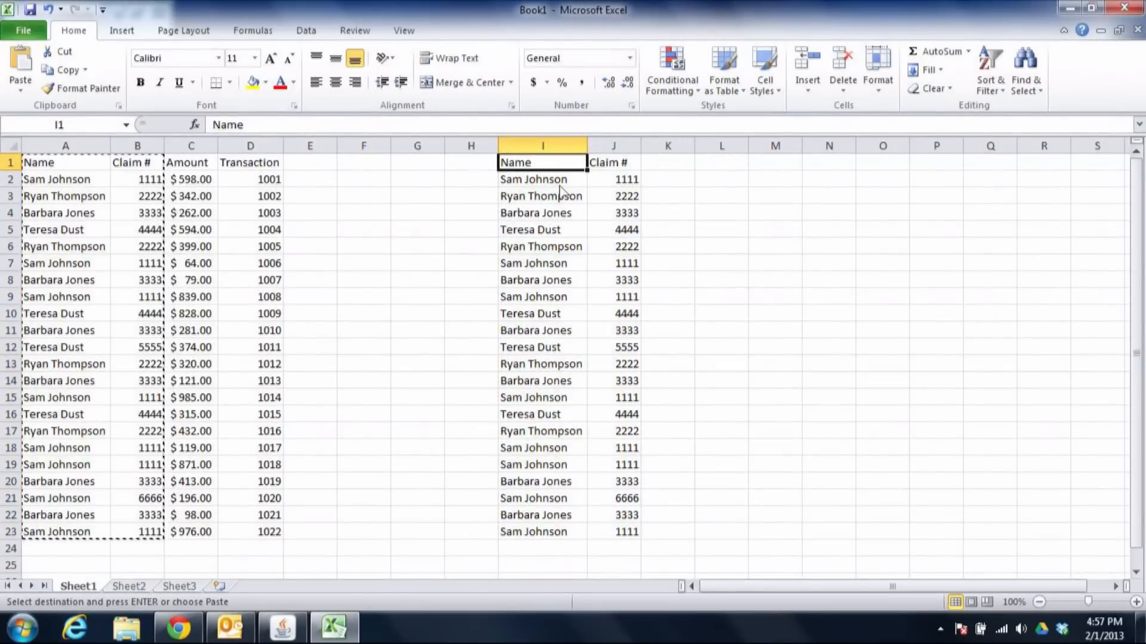
- Run Remove Duplicates on the copied I–J block using both columns, leaving six pairs
left_click(306, 30)
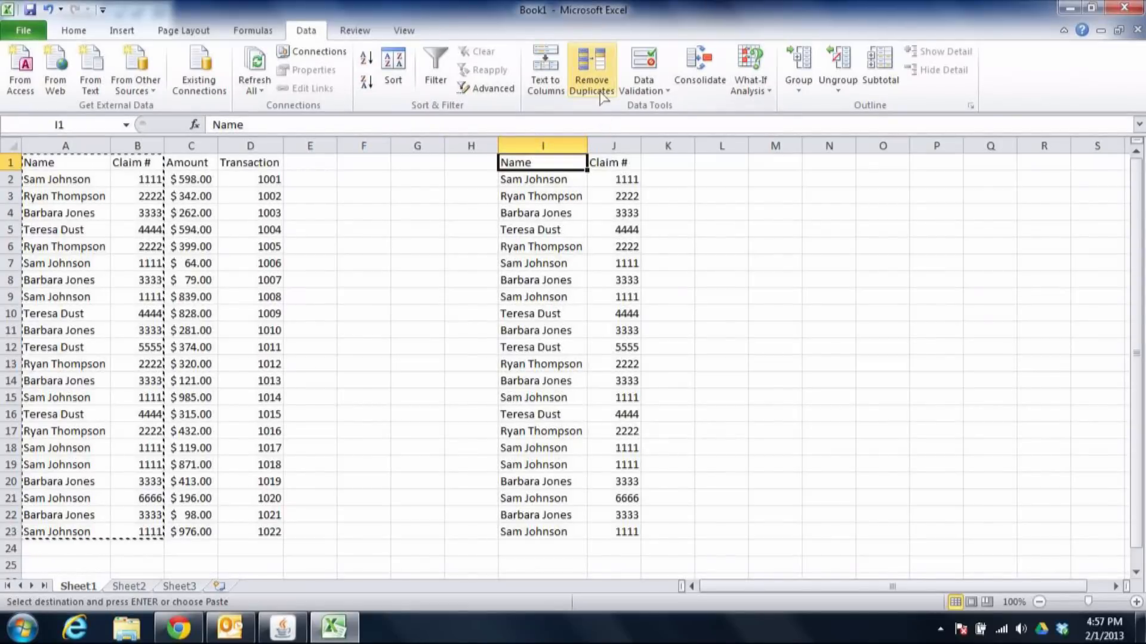
left_click(591, 69)
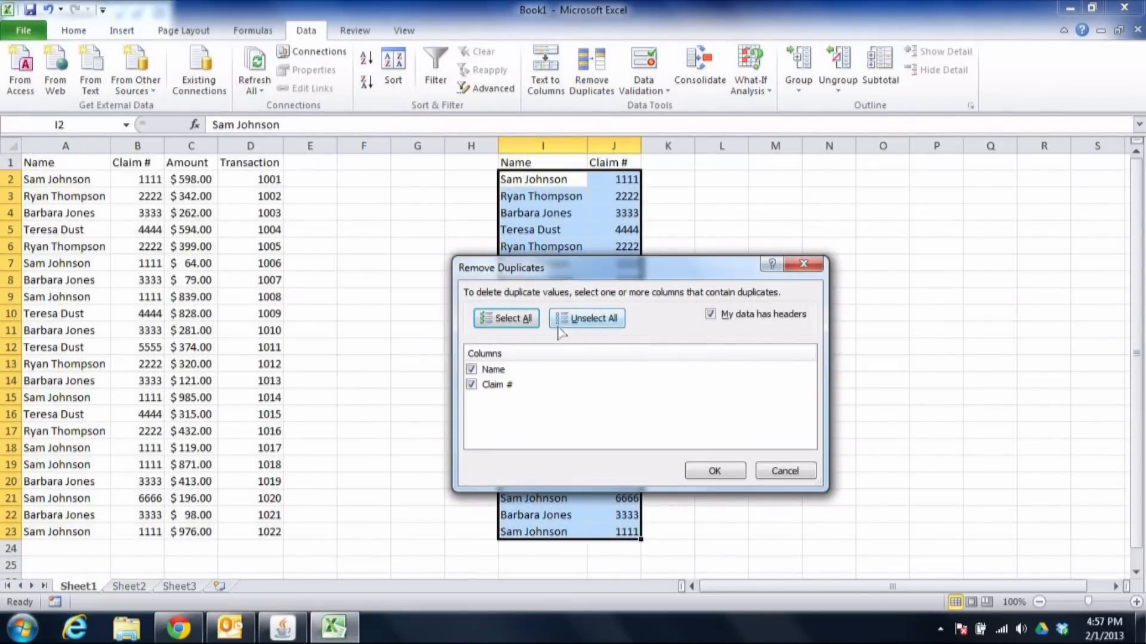
left_click(714, 471)
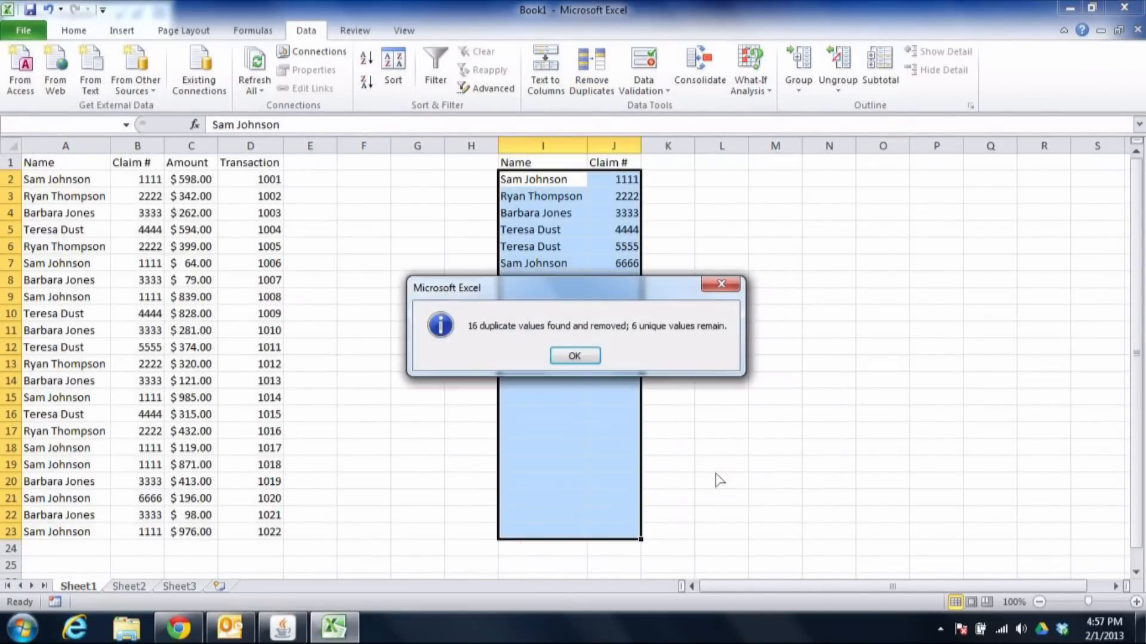
left_click(574, 355)
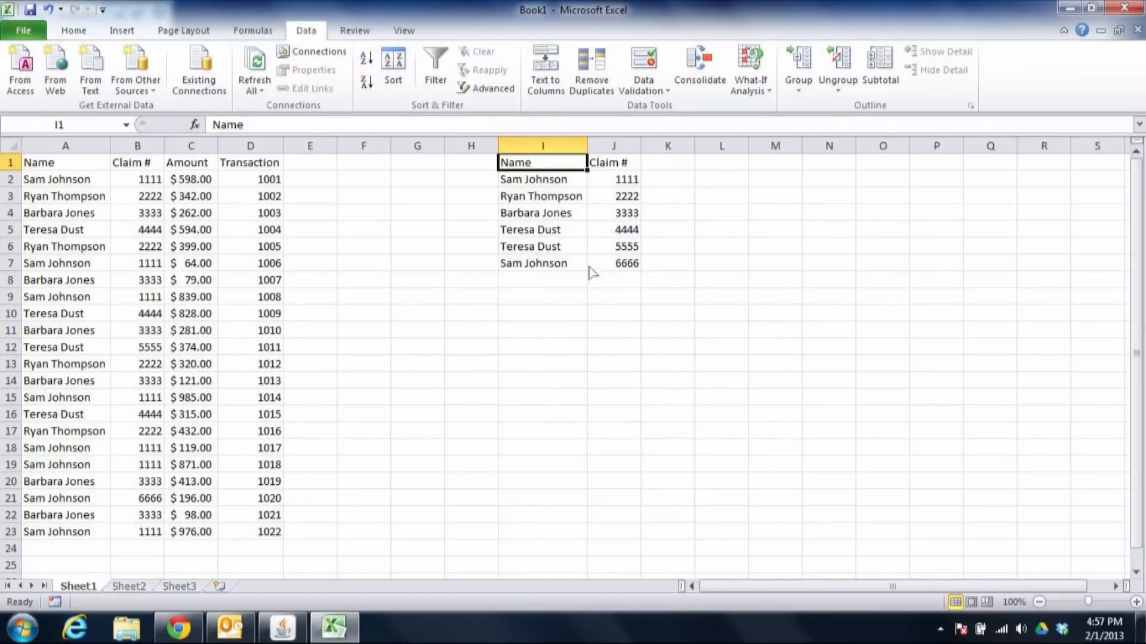
left_click(543, 179)
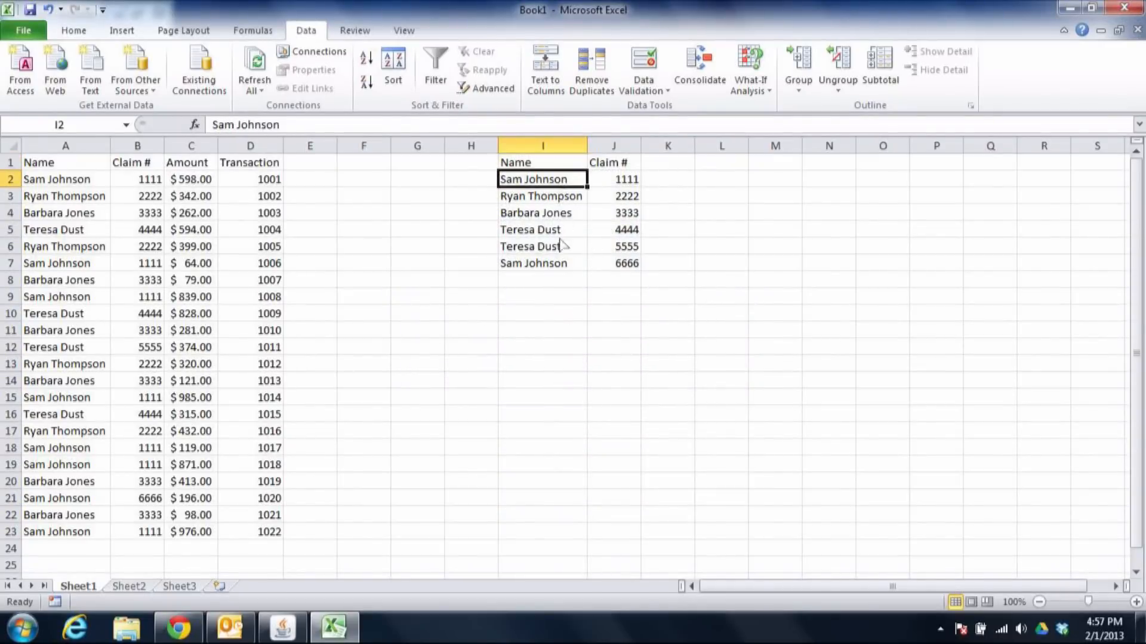
left_click(542, 263)
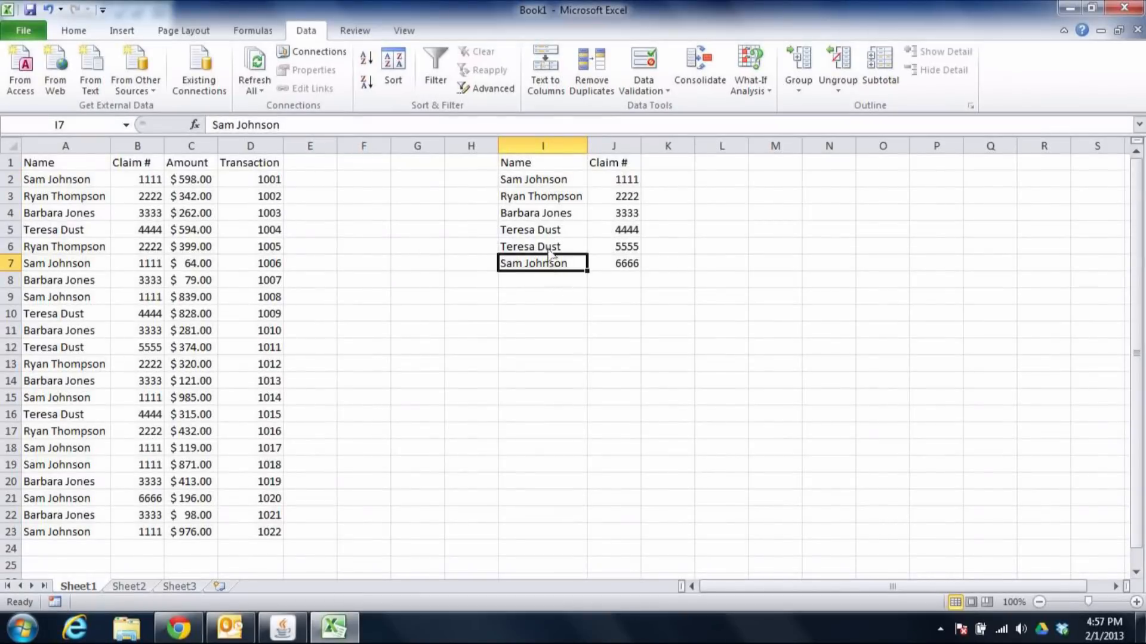
left_click(542, 246)
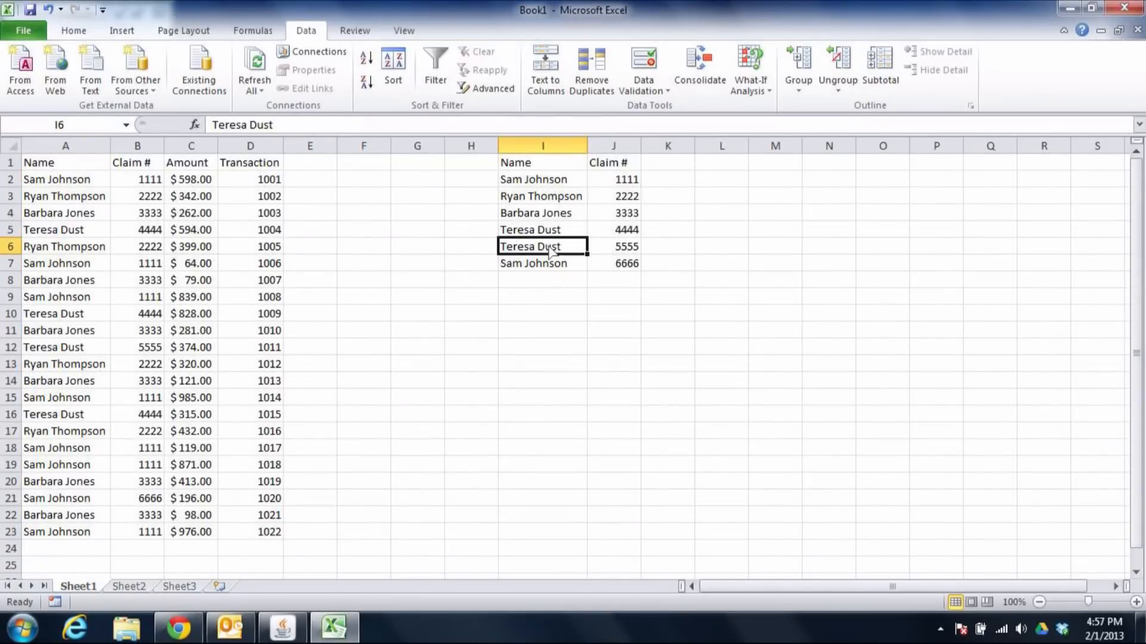
left_click(626, 179)
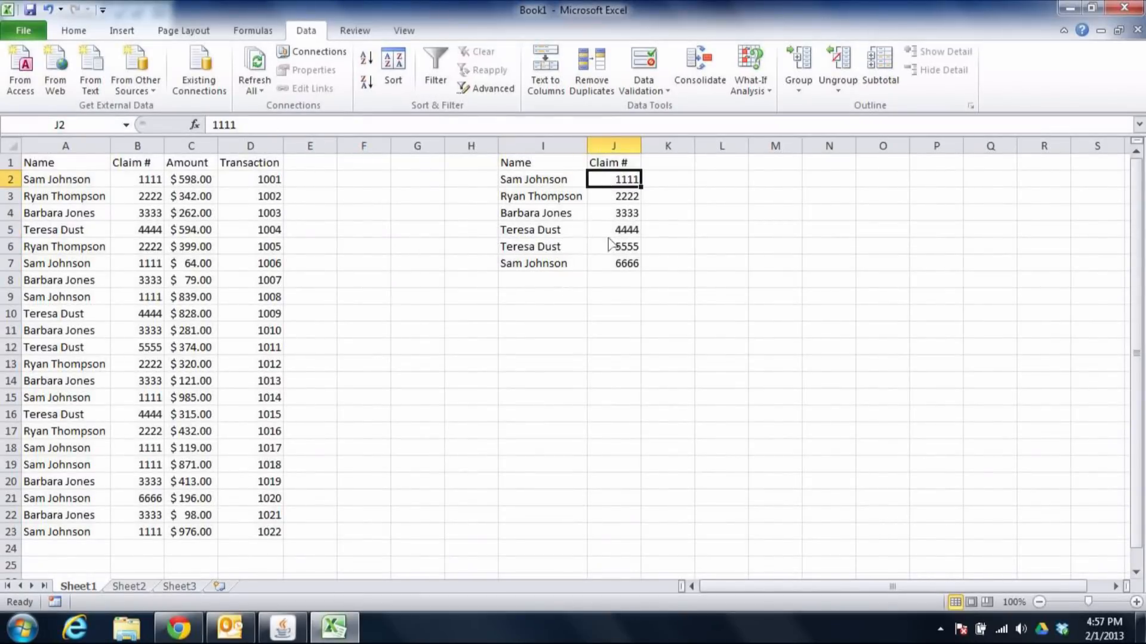
left_click(613, 229)
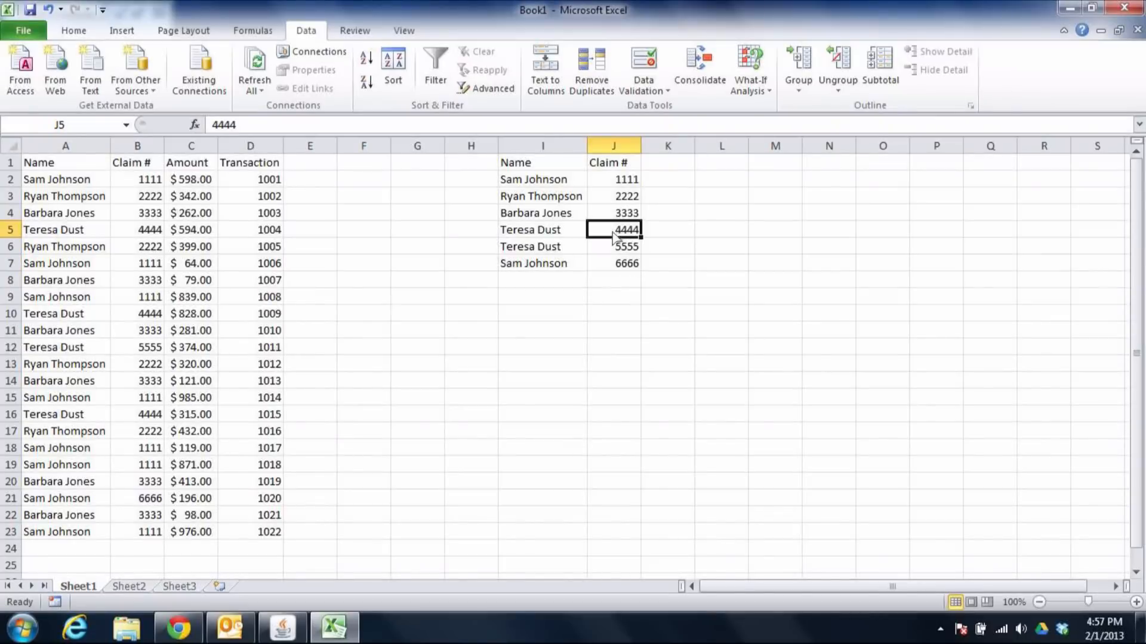
left_click(612, 247)
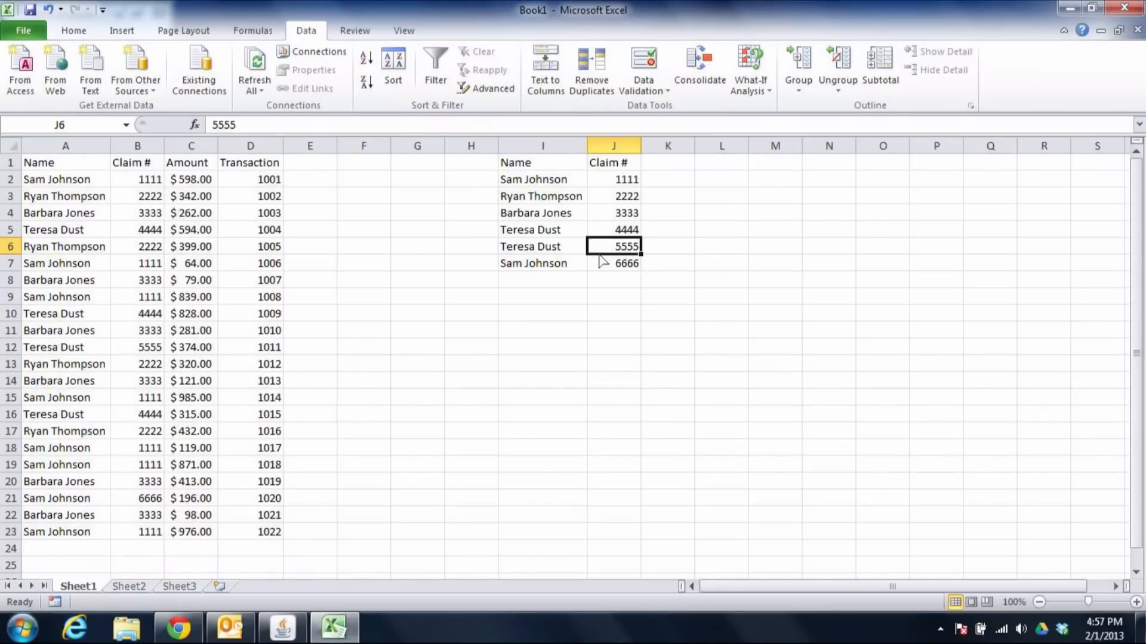
mouse_move(538, 259)
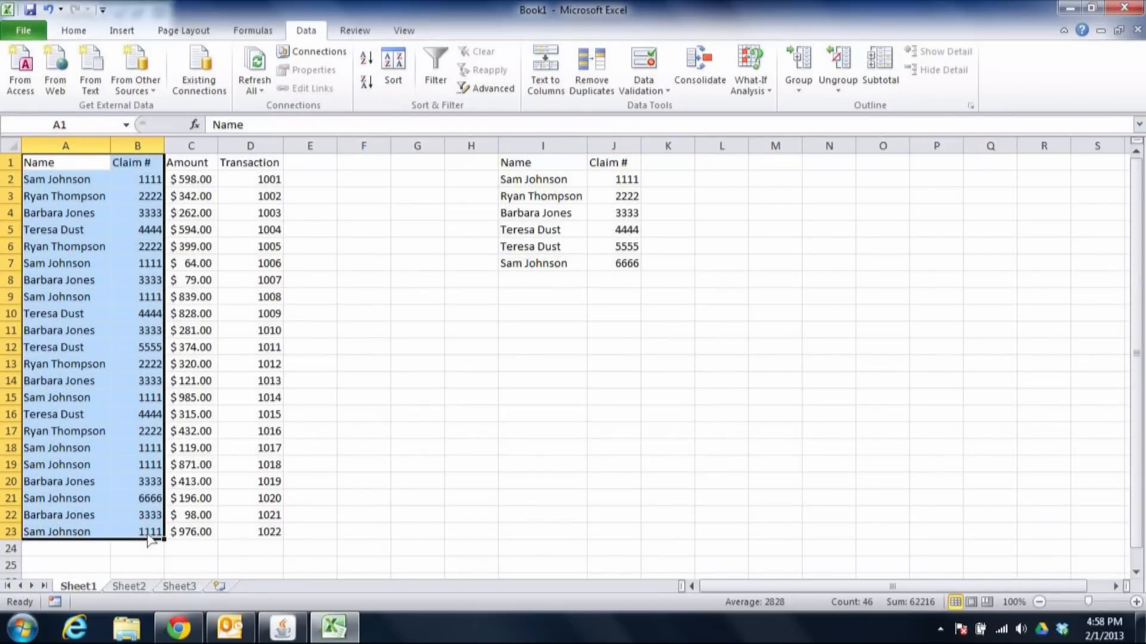
mouse_move(471, 113)
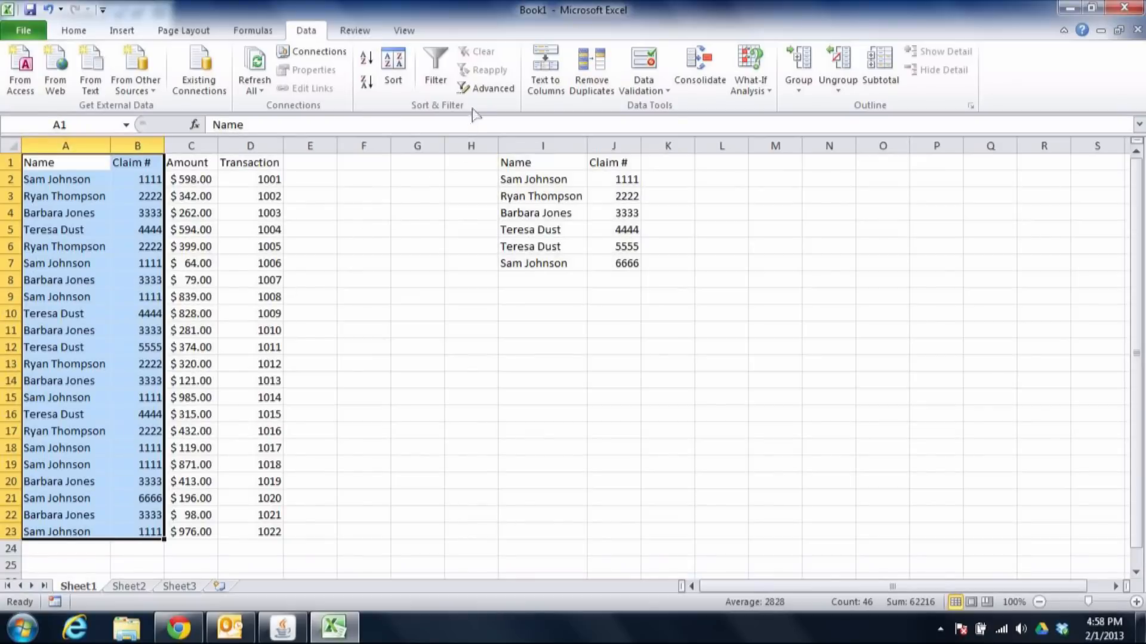
mouse_move(487, 88)
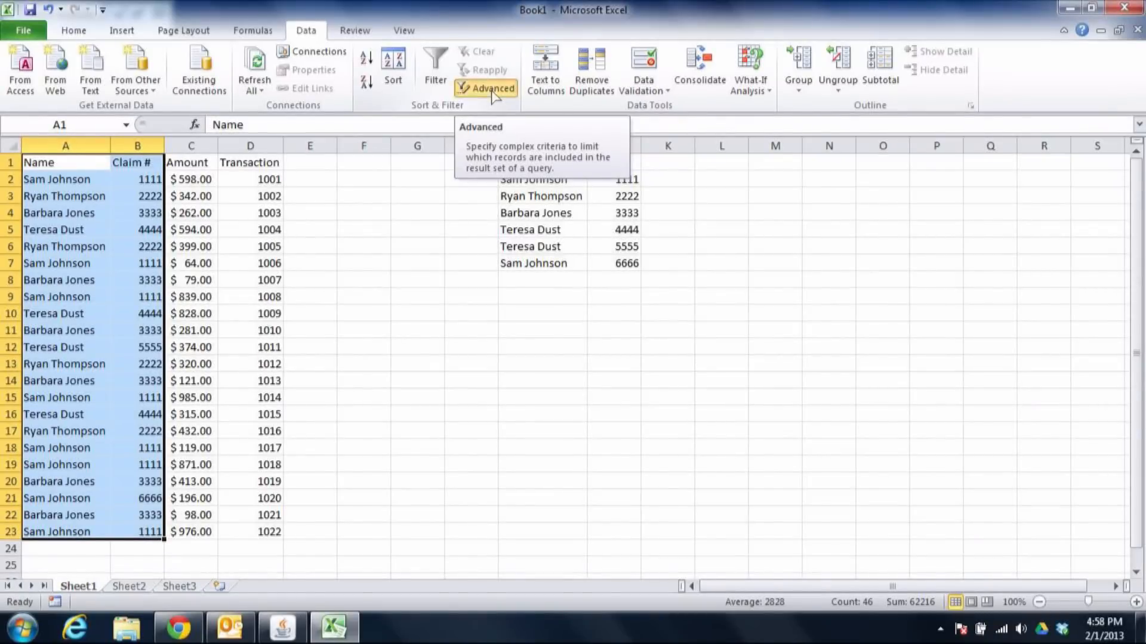
- Open the Advanced Filter dialog for the original A1:B23 list
left_click(485, 88)
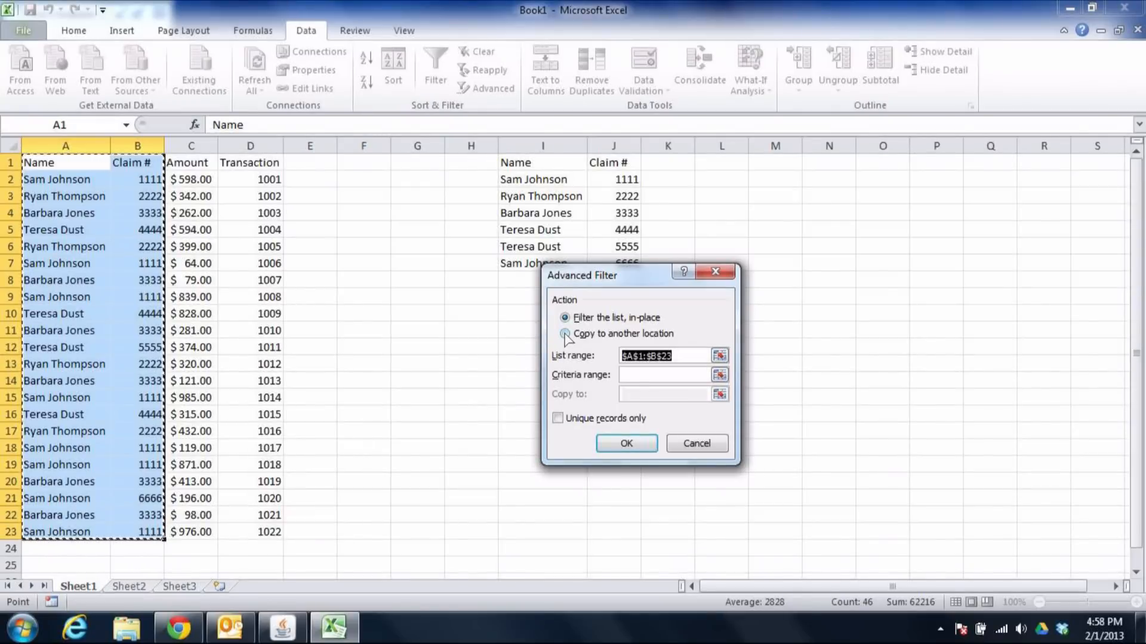
mouse_move(456, 381)
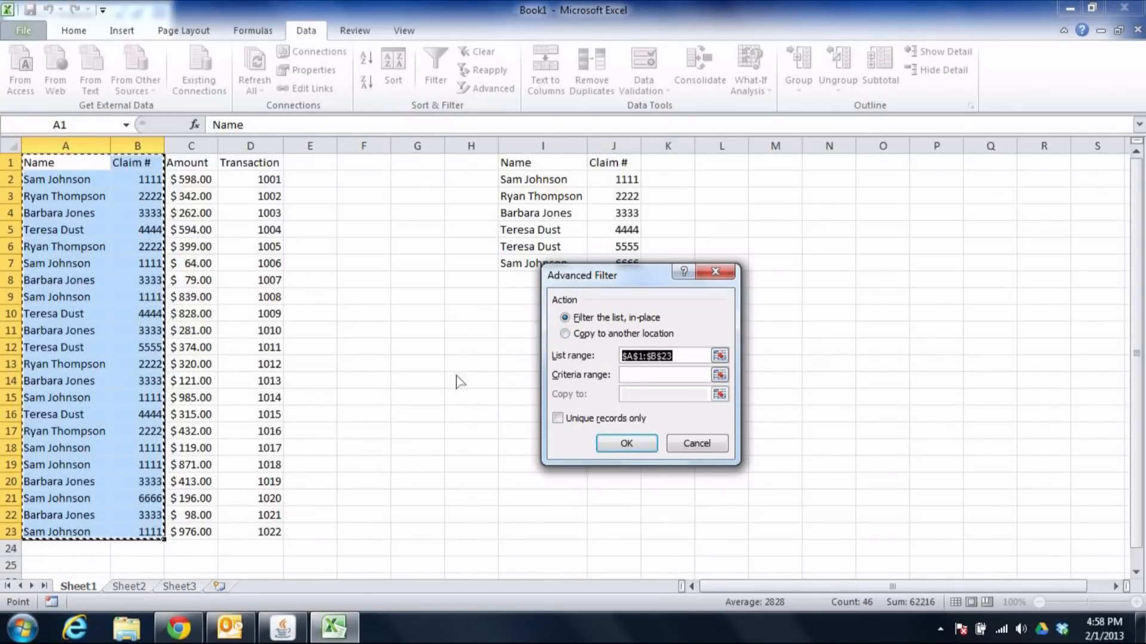
mouse_move(594, 463)
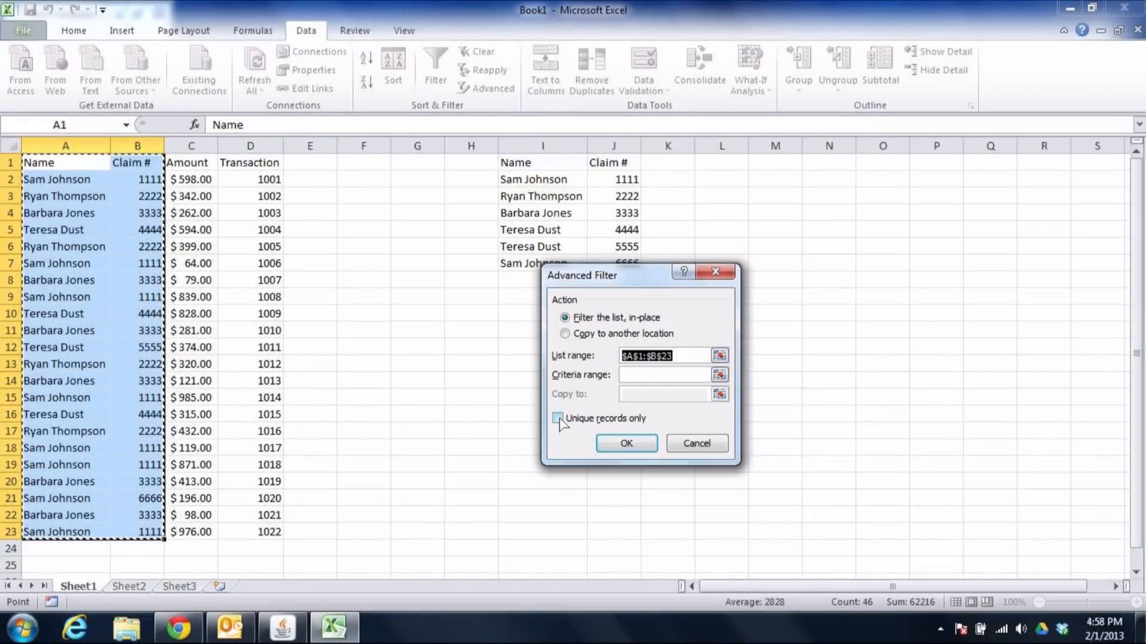
- Filter the list in place with Unique records only, showing 6 of 22 rows
left_click(557, 418)
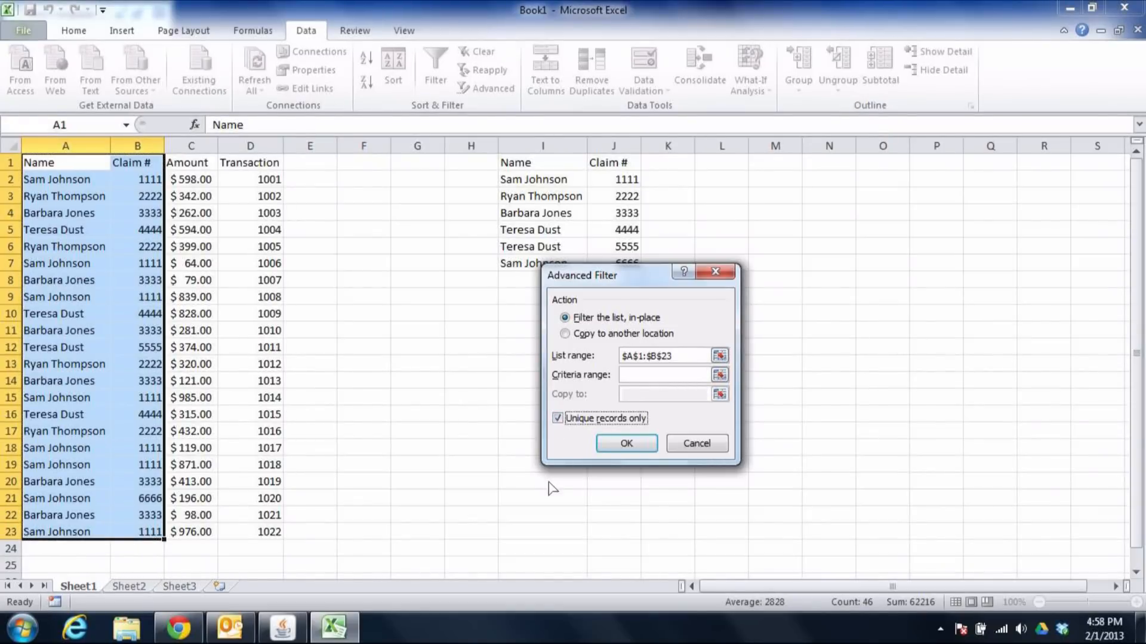
left_click(624, 444)
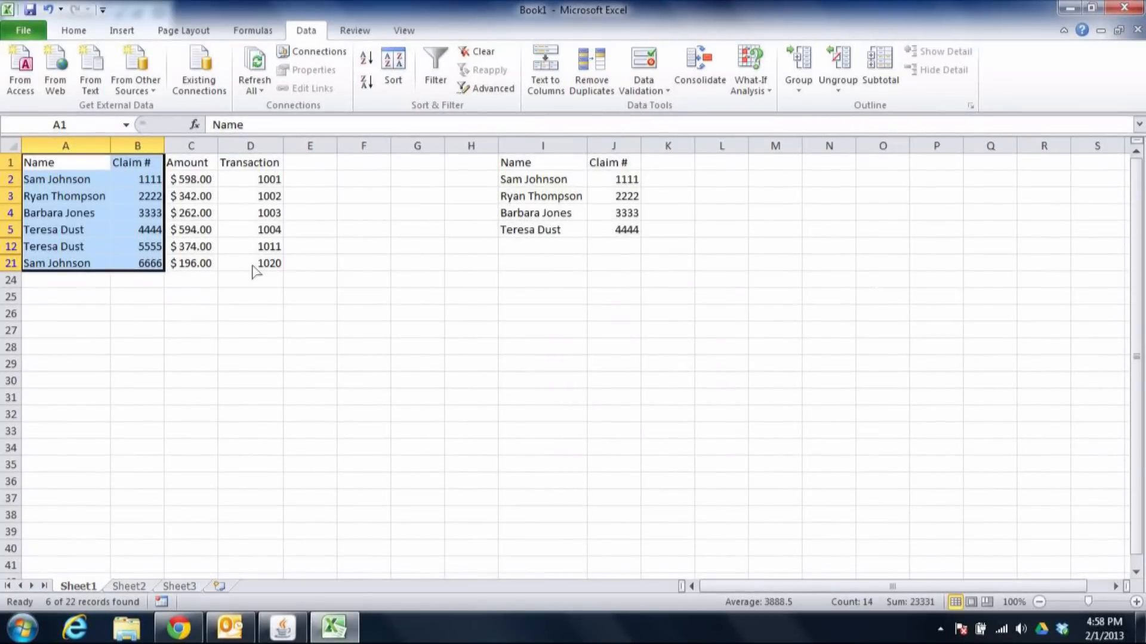
left_click(65, 179)
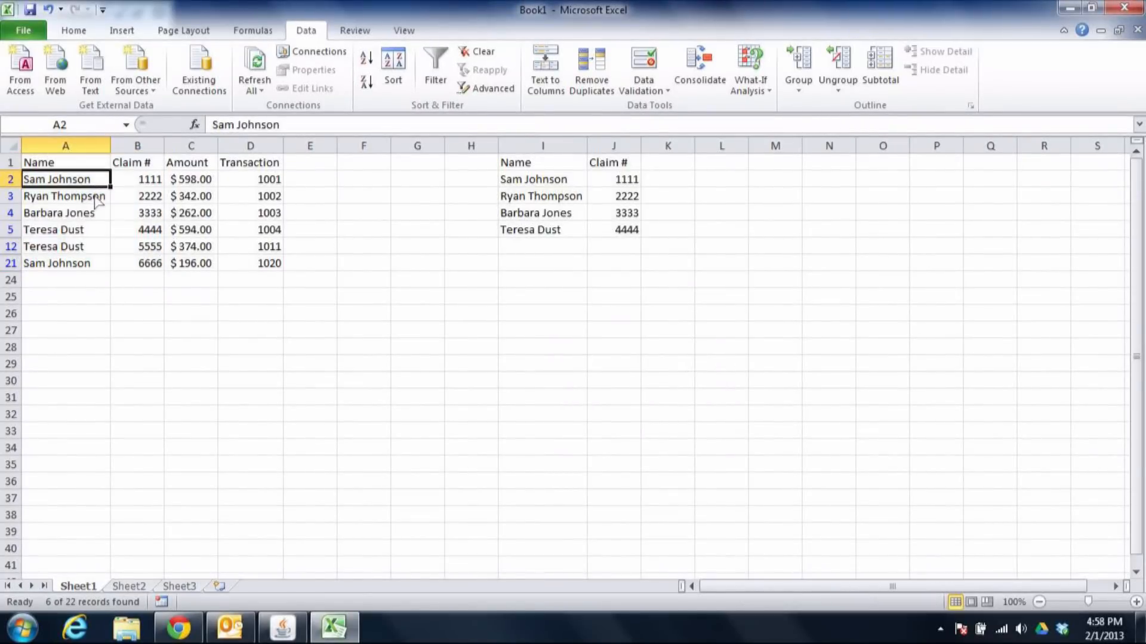
left_click(65, 246)
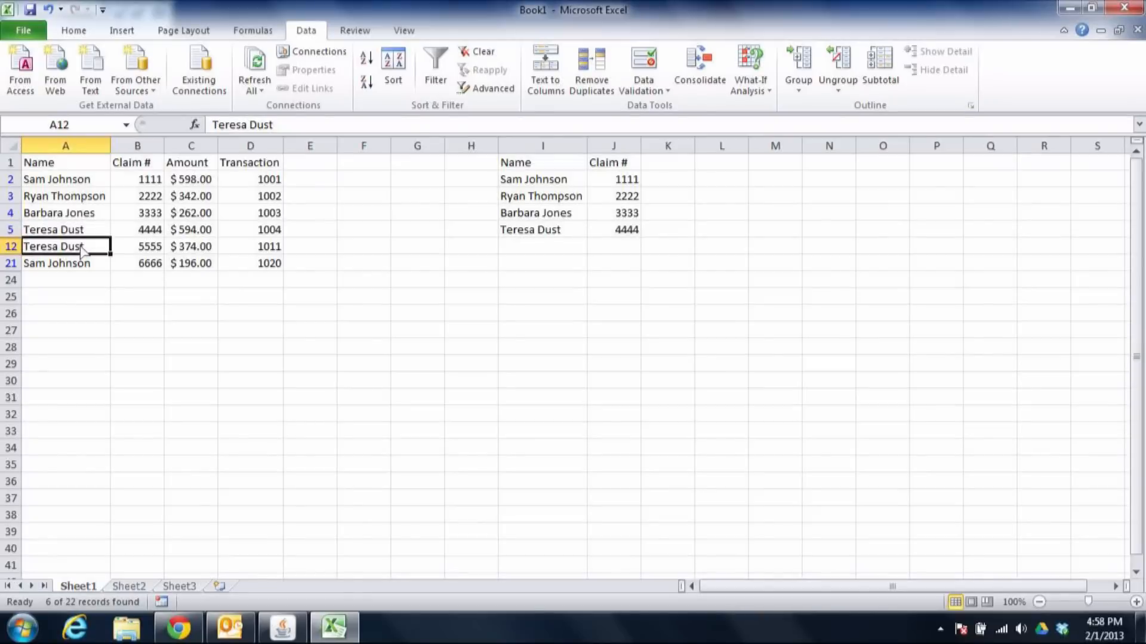
left_click(136, 246)
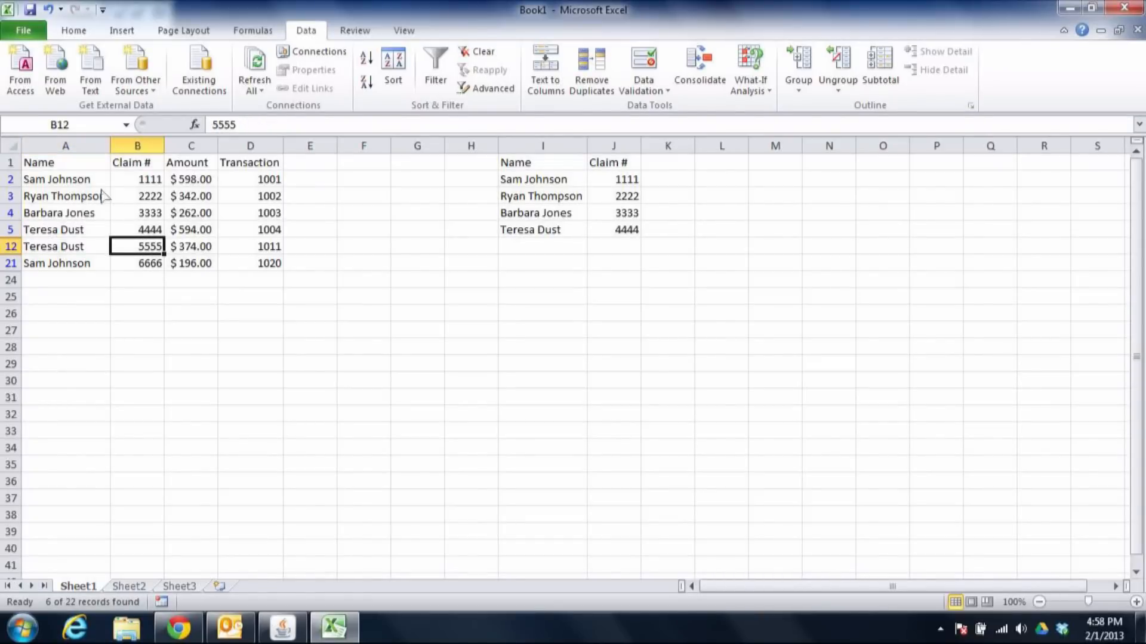
left_click(65, 263)
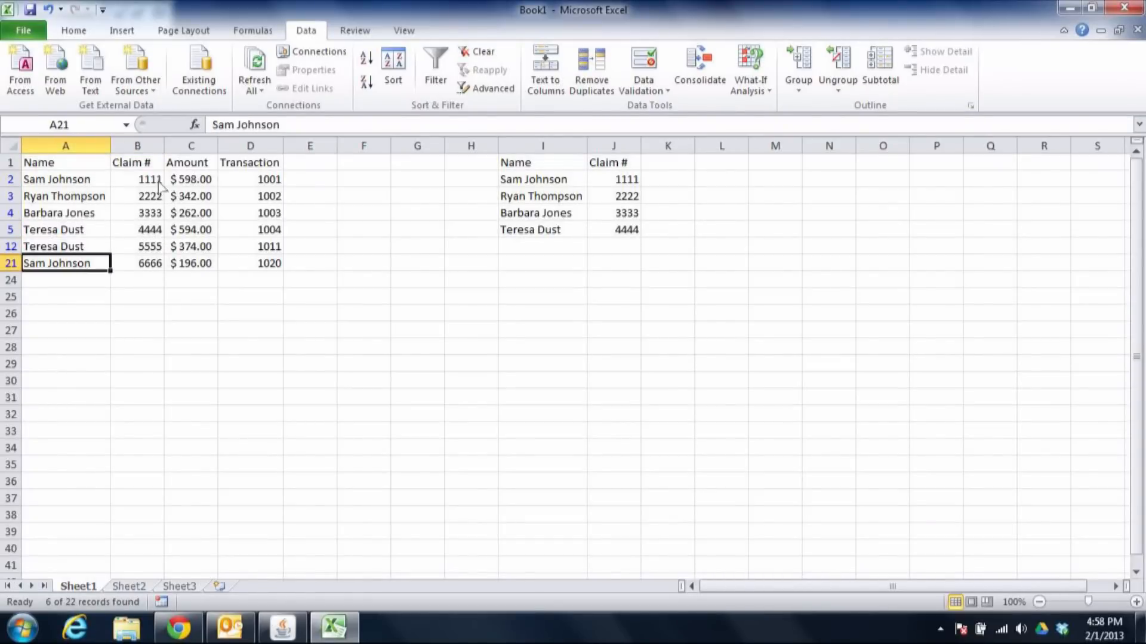
left_click(137, 263)
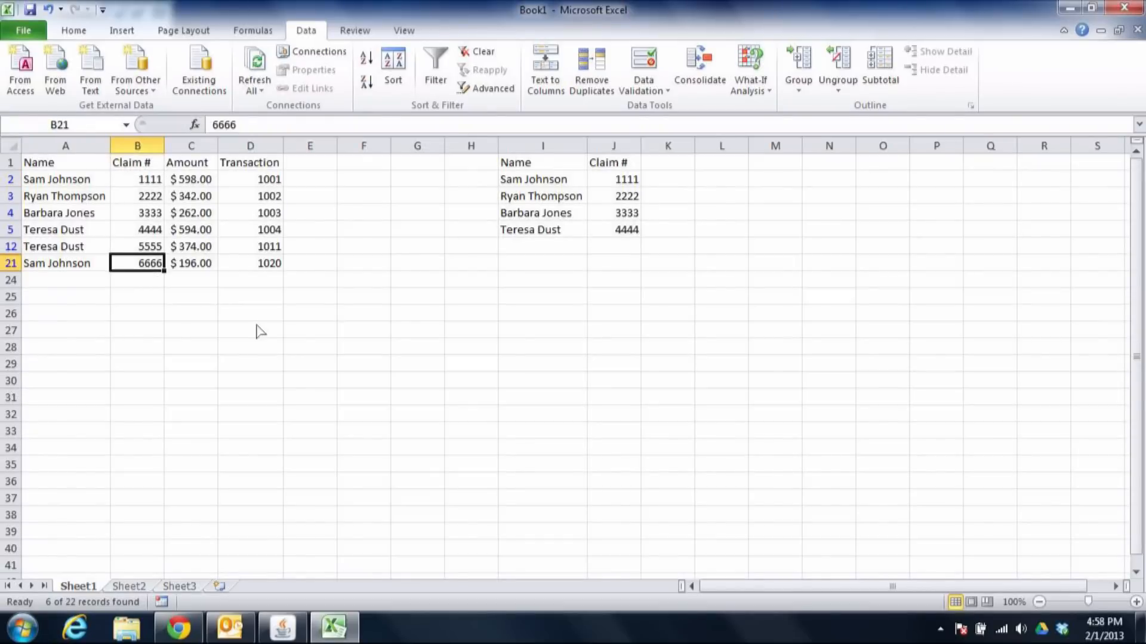
mouse_move(257, 307)
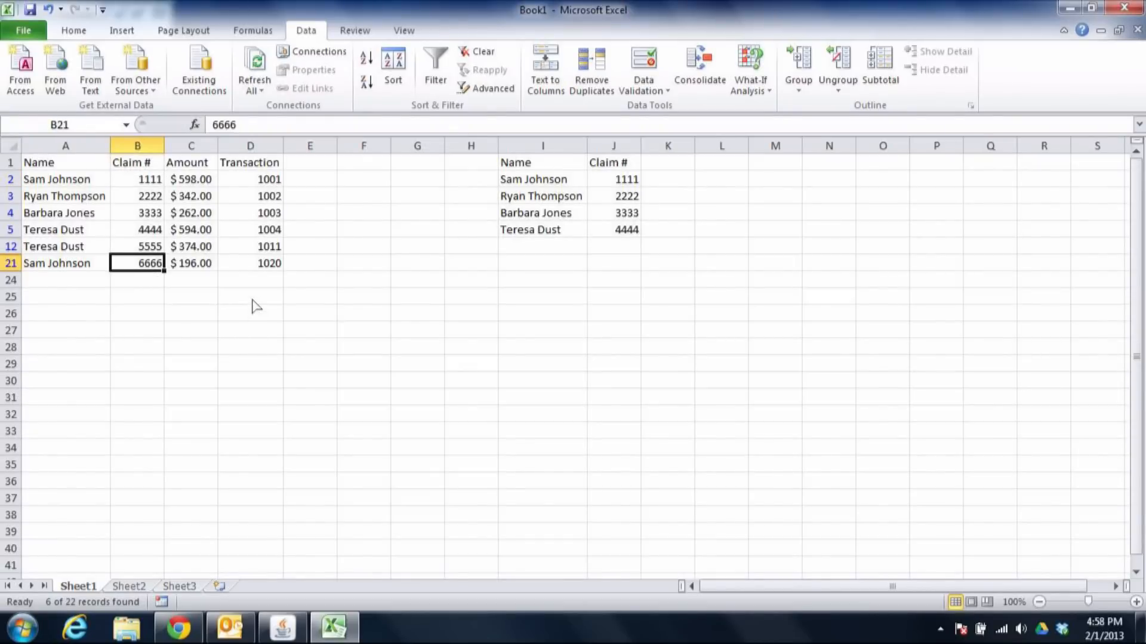